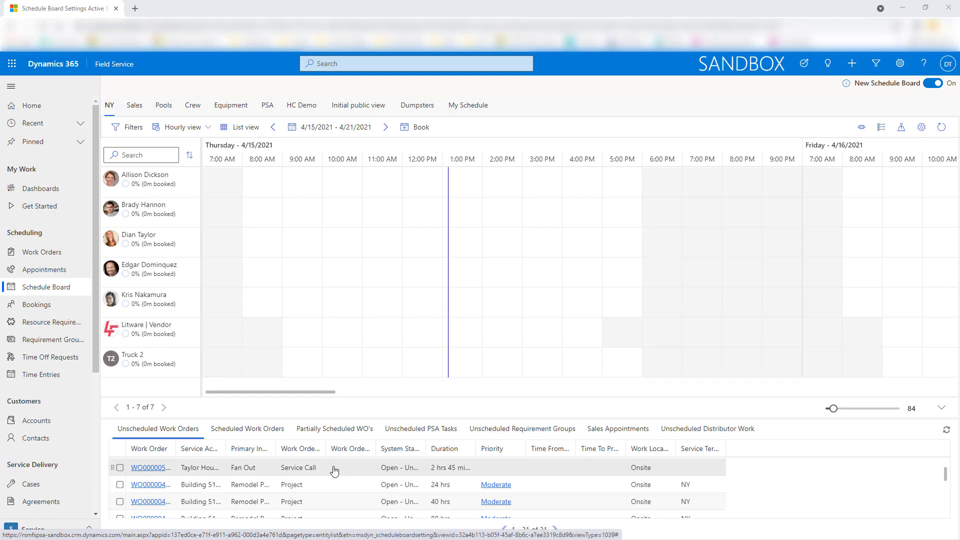
{"action": "left_click", "coordinate": [505, 234]}
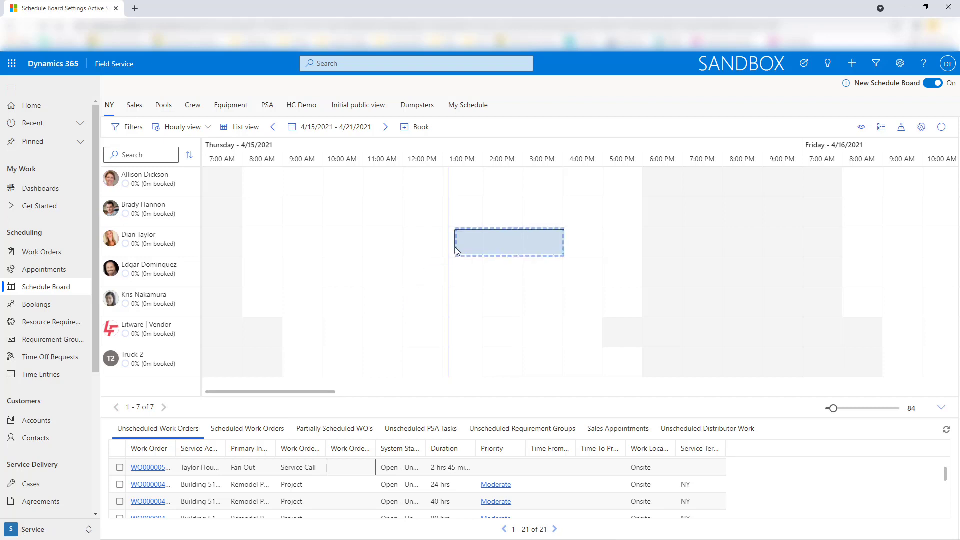
{"action": "left_click", "coordinate": [509, 242]}
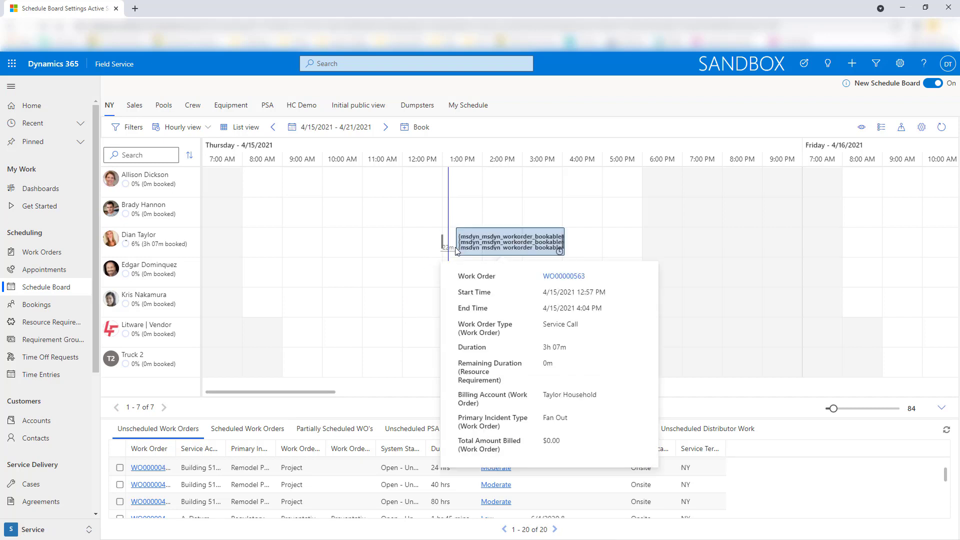
{"action": "mouse_move", "coordinate": [618, 297]}
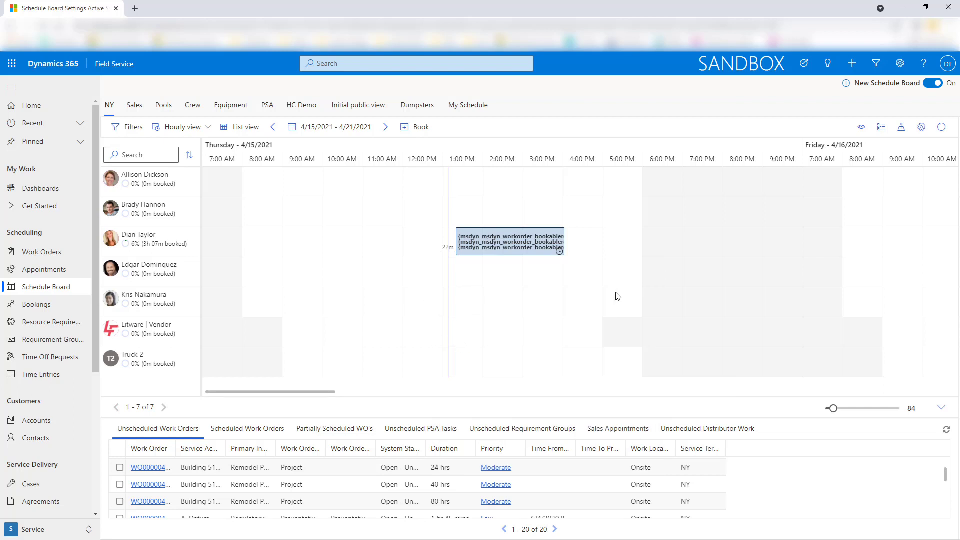
{"action": "mouse_move", "coordinate": [671, 245]}
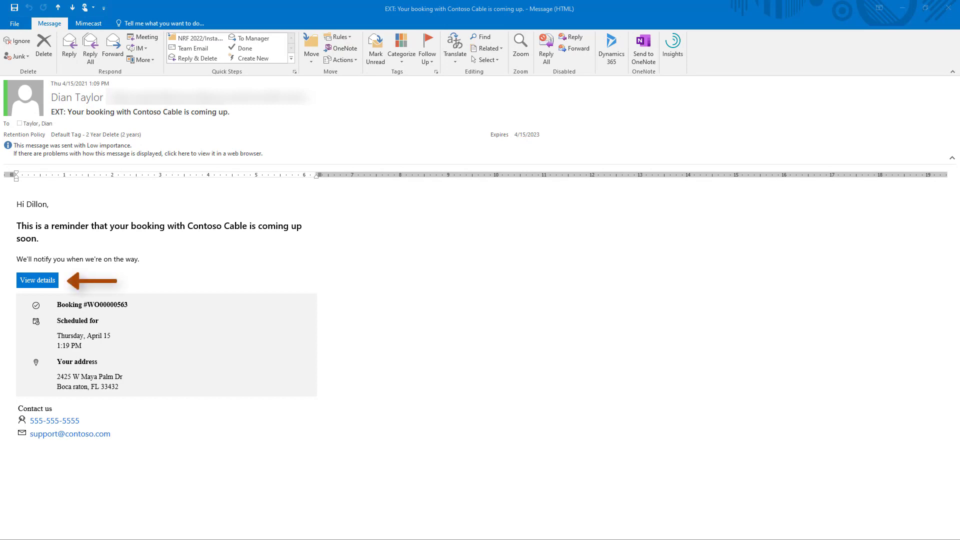
{"action": "mouse_move", "coordinate": [45, 295]}
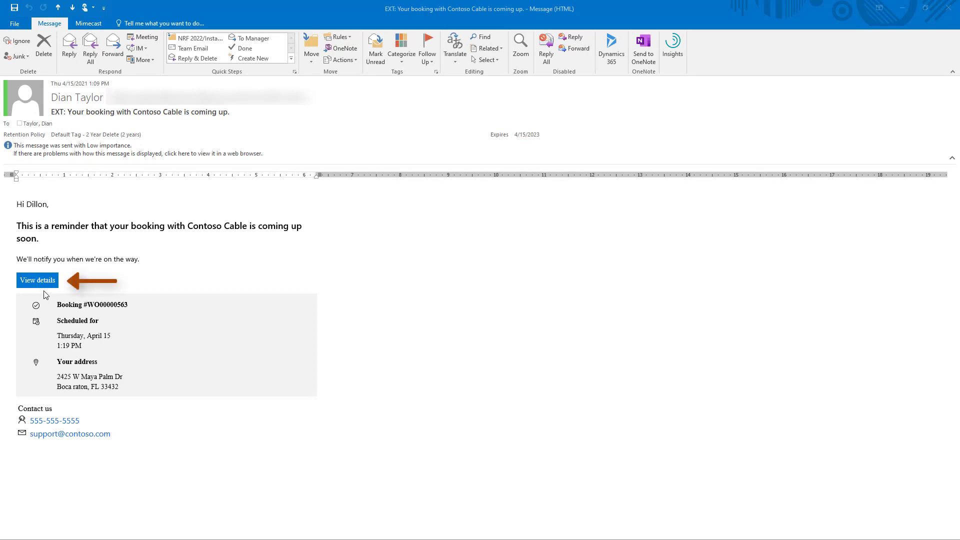
Open the confirmed-booking details for WO00000563 from the Contoso Cable reminder email
{"action": "left_click", "coordinate": [36, 280]}
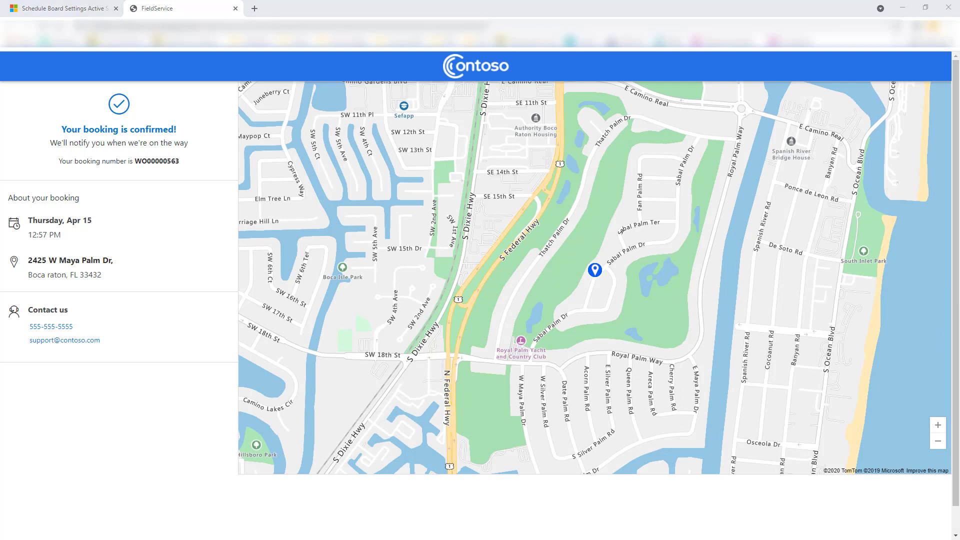
{"action": "mouse_move", "coordinate": [257, 414]}
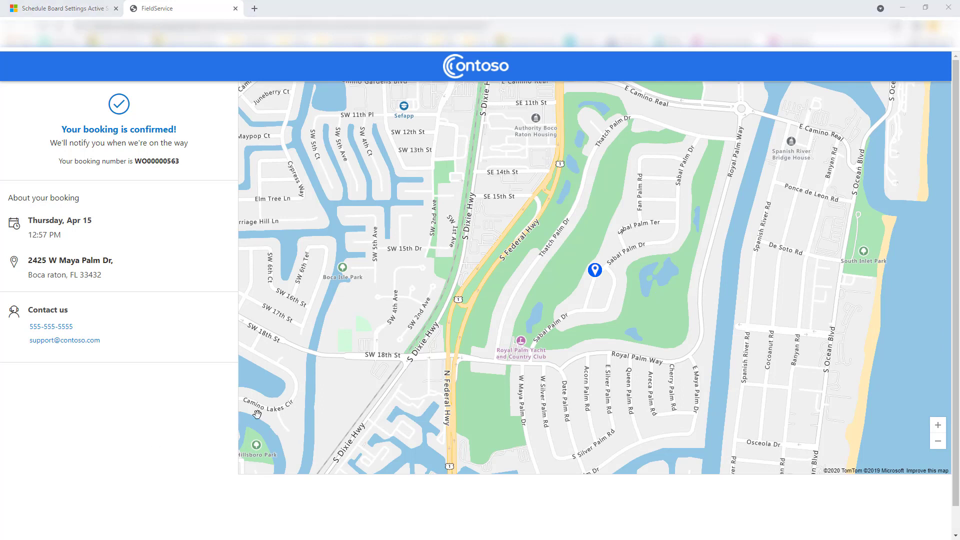
{"action": "mouse_move", "coordinate": [903, 8]}
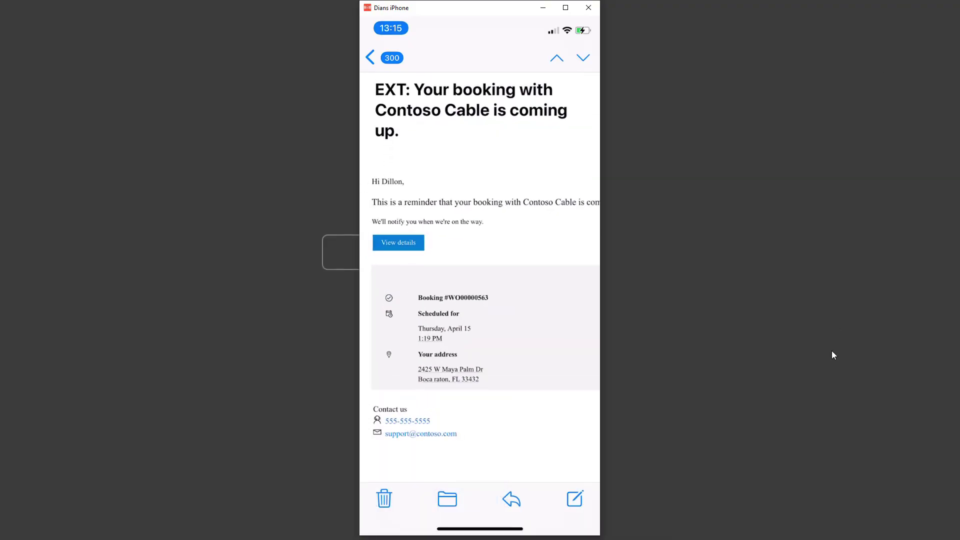
Open booking WO00000563's details from the phone email and scroll to its schedule
{"action": "left_click", "coordinate": [397, 242]}
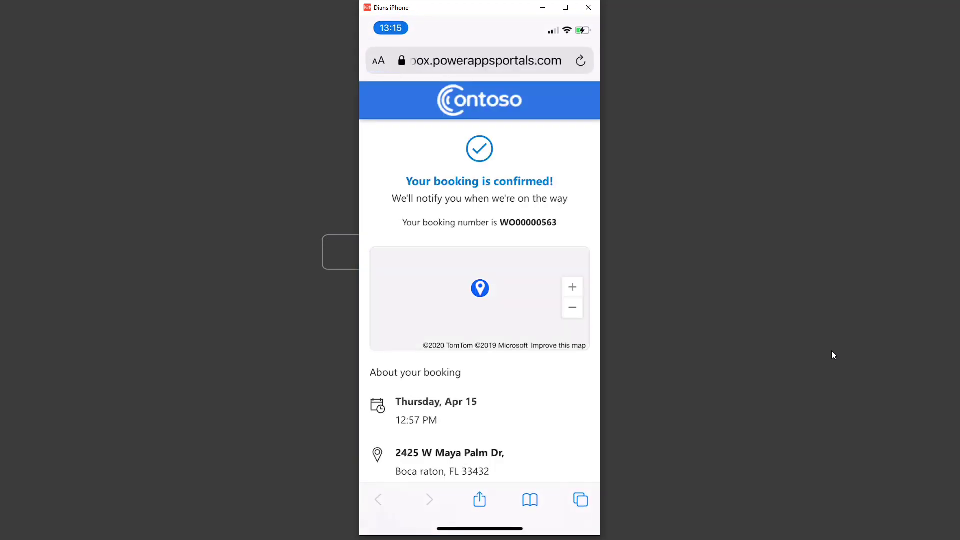
{"action": "scroll", "scroll_direction": "down", "scroll_amount": 3}
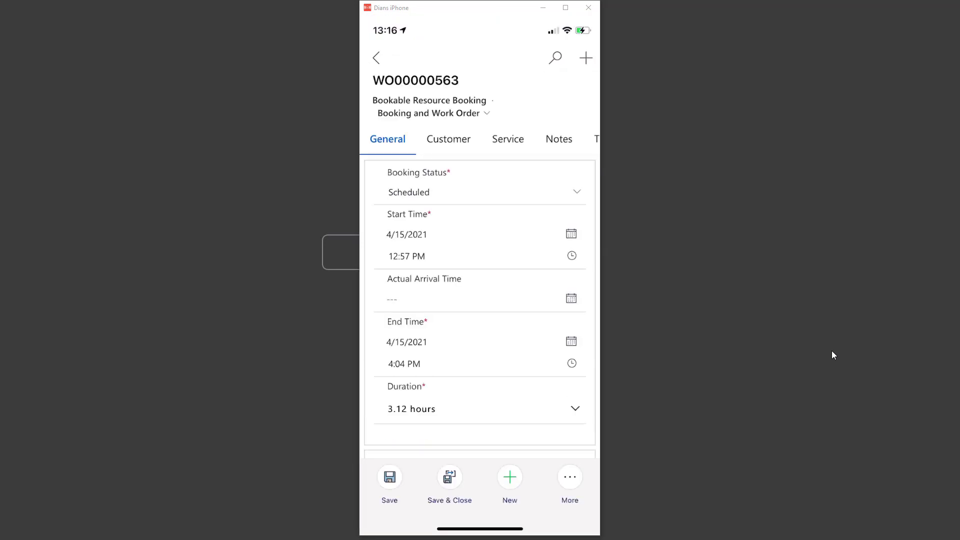
Set booking WO00000563's status to Traveling and save
{"action": "left_click", "coordinate": [480, 192]}
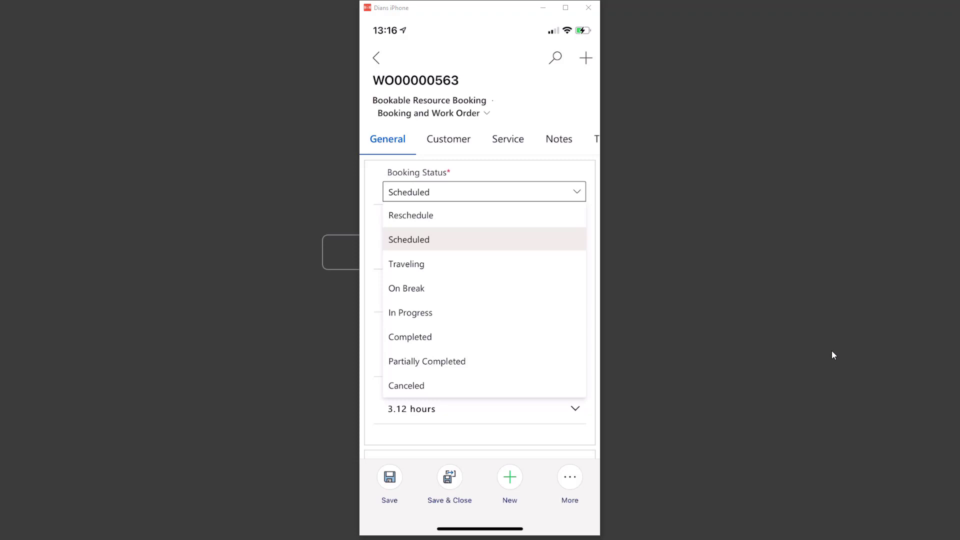
{"action": "left_click", "coordinate": [406, 264]}
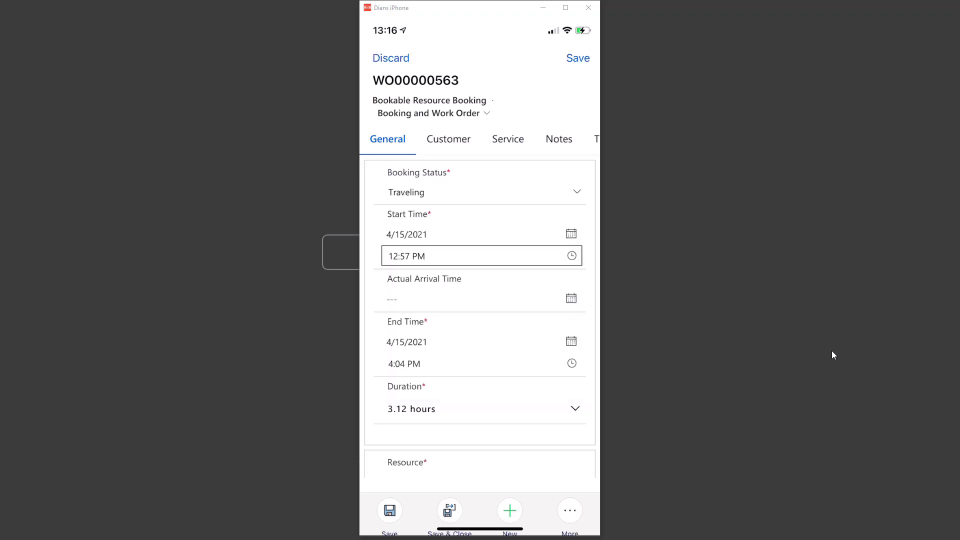
{"action": "left_click", "coordinate": [575, 58]}
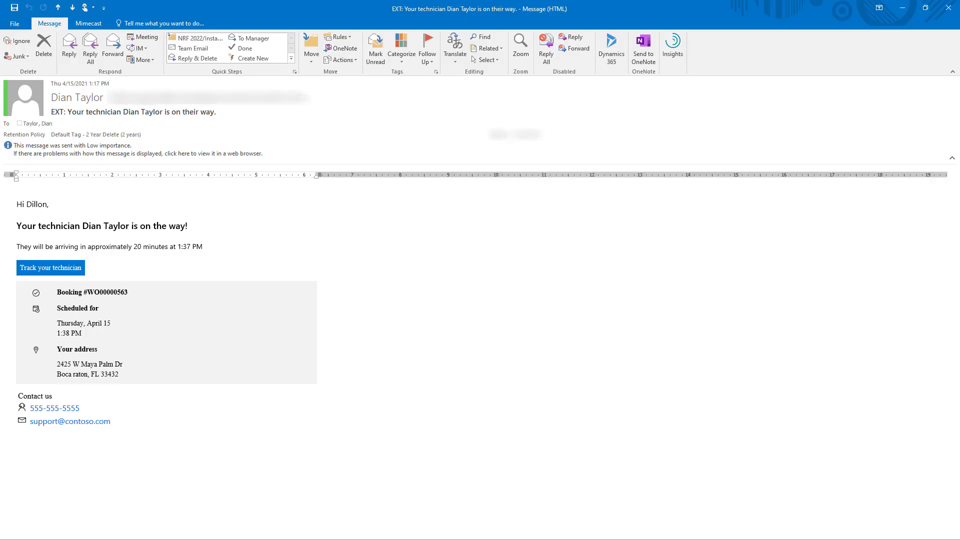
{"action": "mouse_move", "coordinate": [316, 393]}
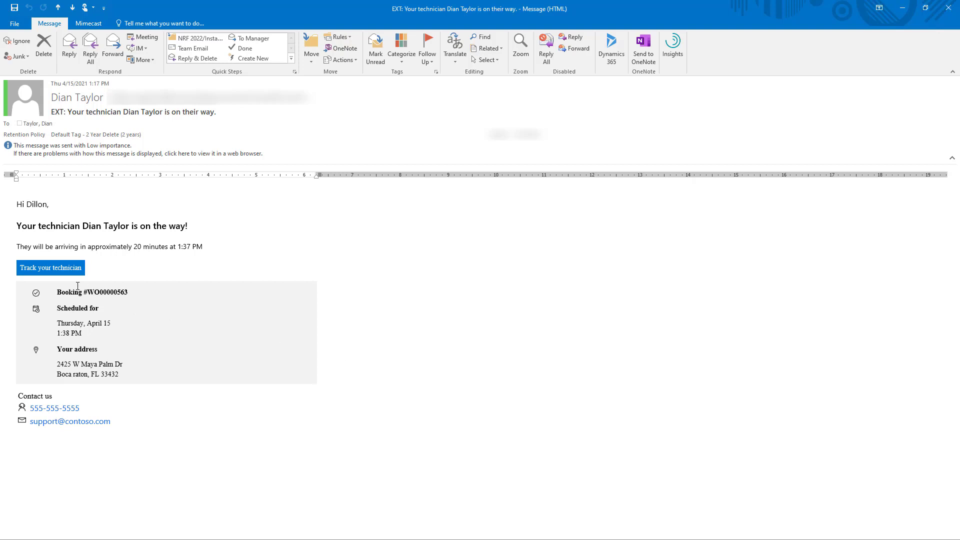
{"action": "mouse_move", "coordinate": [50, 267]}
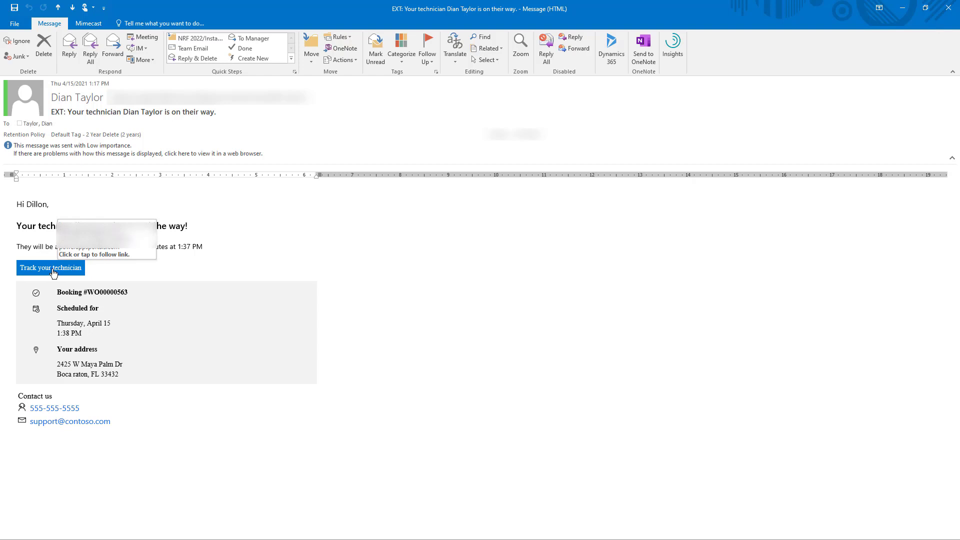
{"action": "mouse_move", "coordinate": [49, 286]}
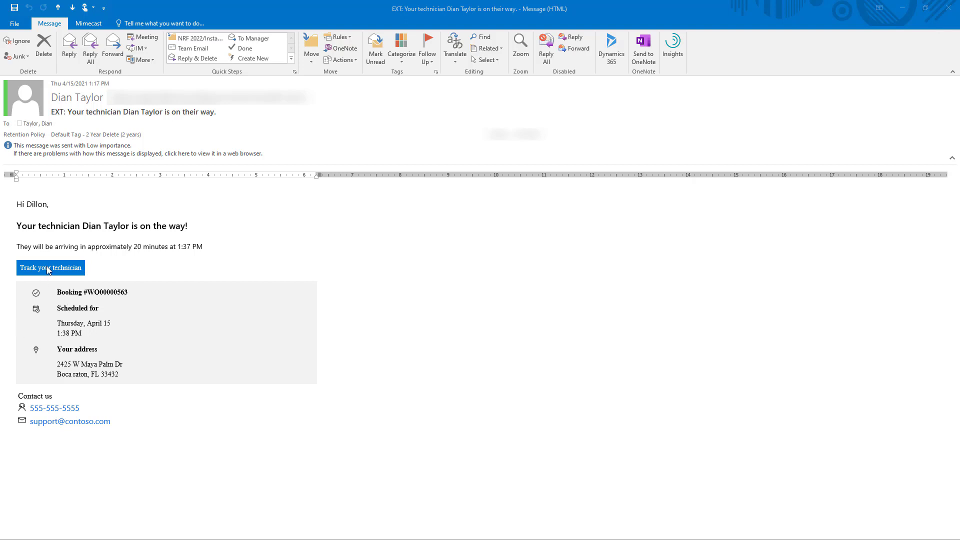
Follow the 'Track your technician' link in the on-the-way email to the portal
{"action": "left_click", "coordinate": [50, 267]}
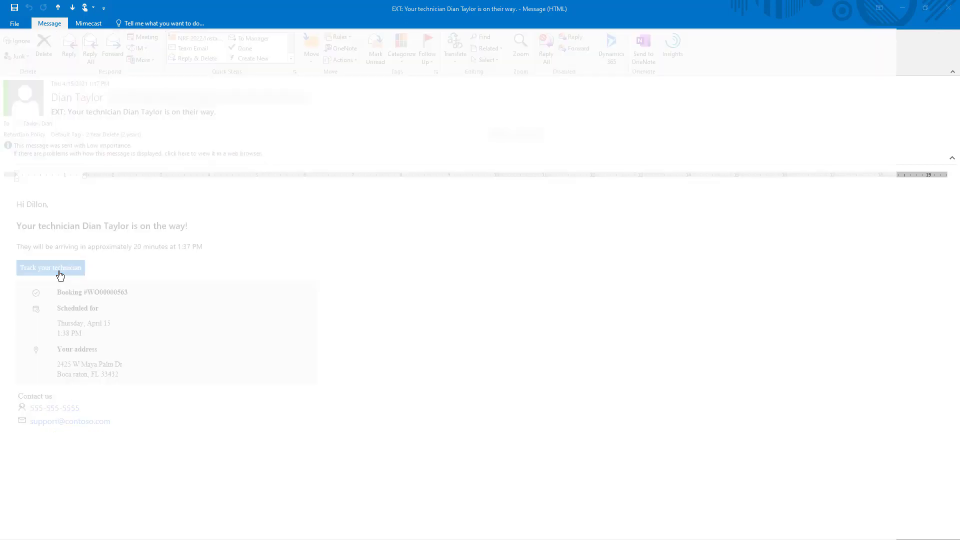
{"action": "left_click", "coordinate": [50, 267]}
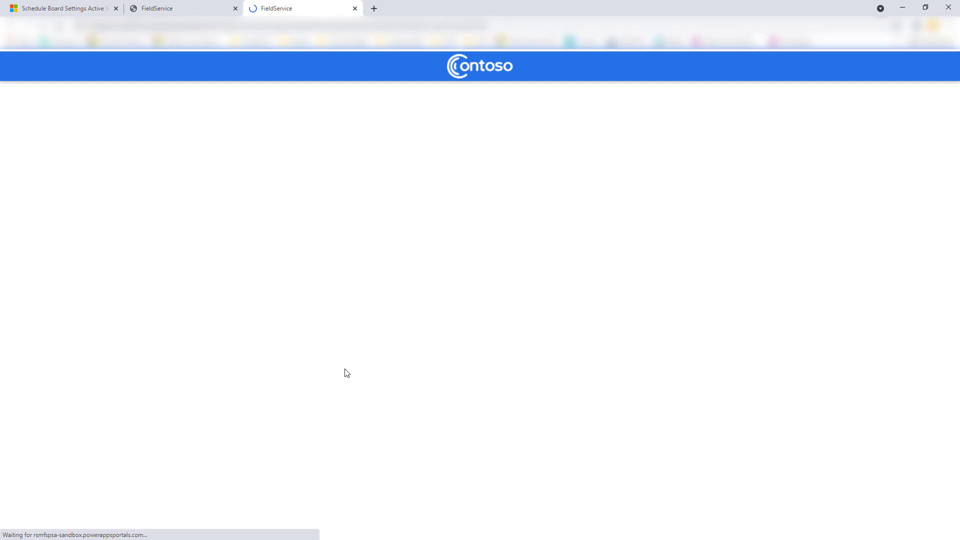